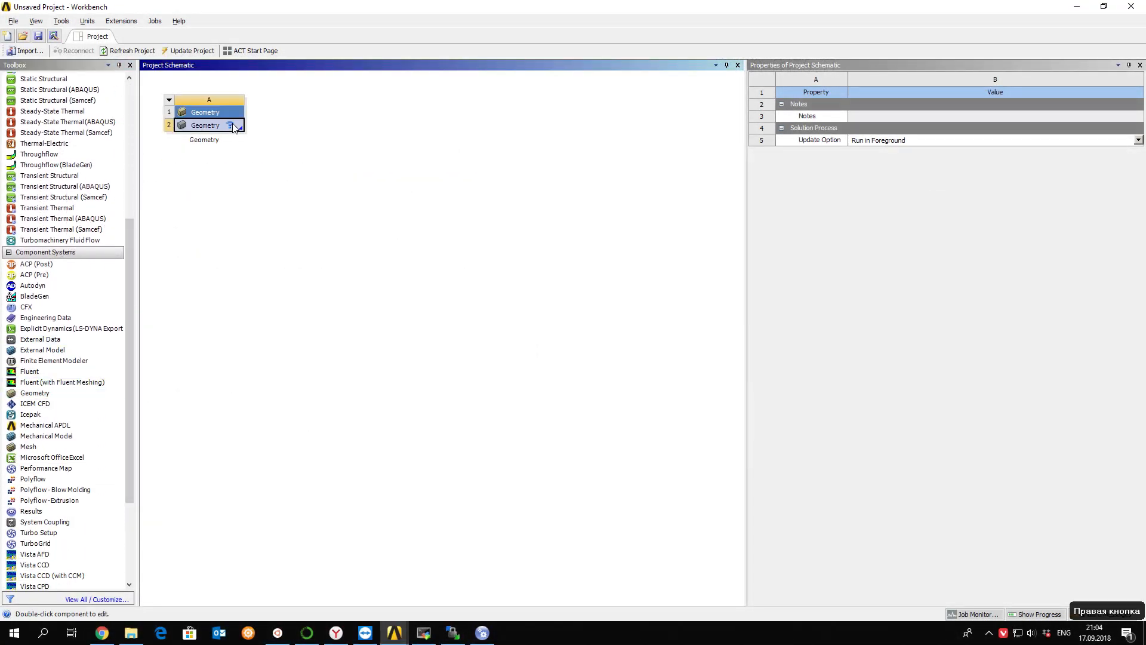
Create a new DesignModeler geometry from the Geometry cell's context menu
{"action": "right_click", "coordinate": [205, 124]}
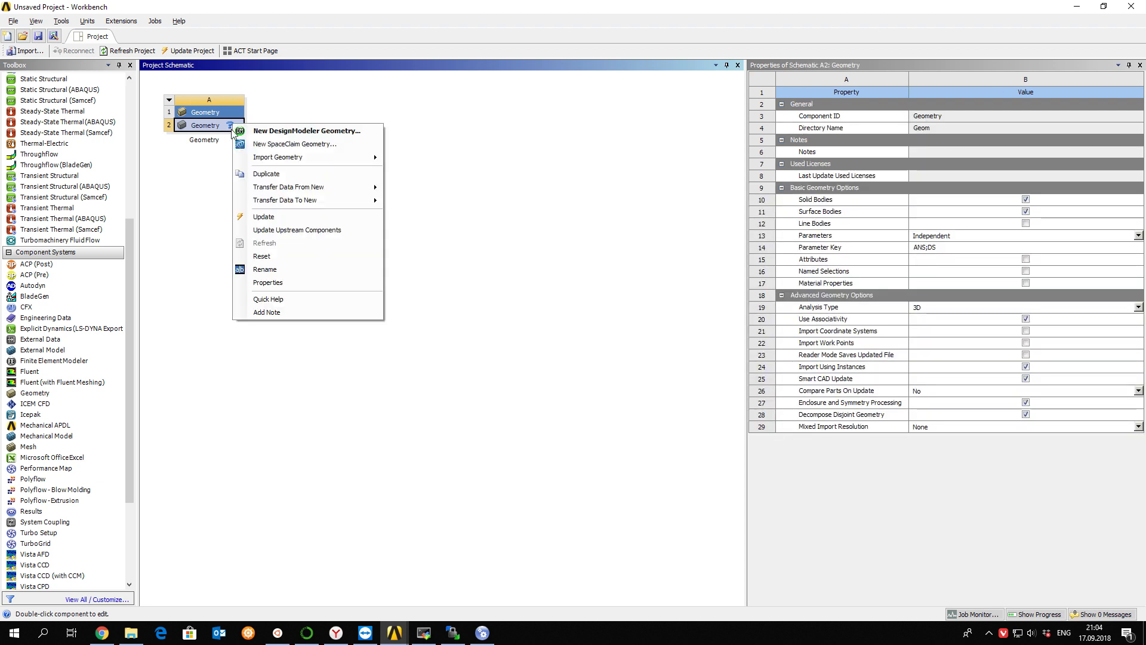
{"action": "left_click", "coordinate": [307, 130]}
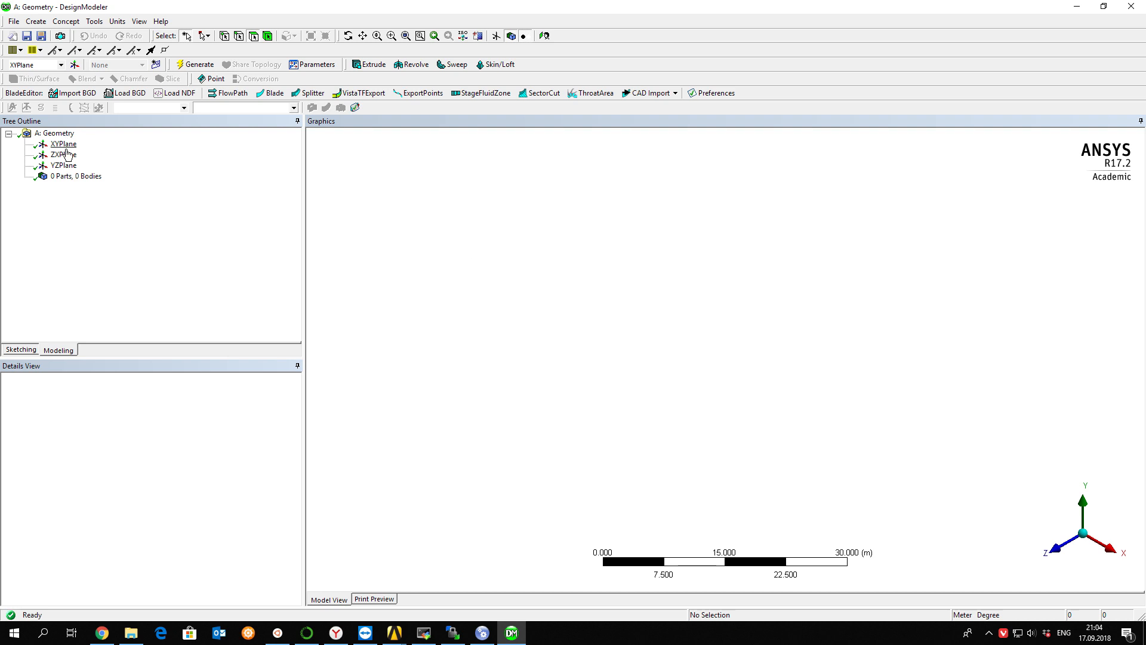
Draw a rectangle sketch on the XY plane
{"action": "left_click", "coordinate": [64, 143]}
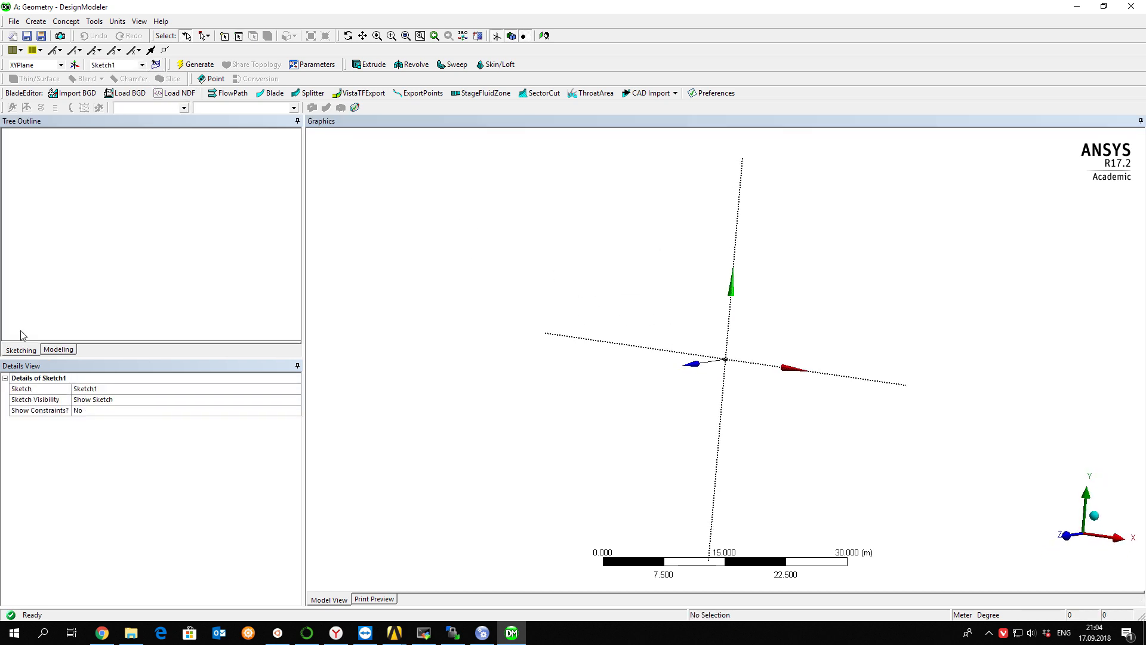
{"action": "left_click", "coordinate": [20, 350]}
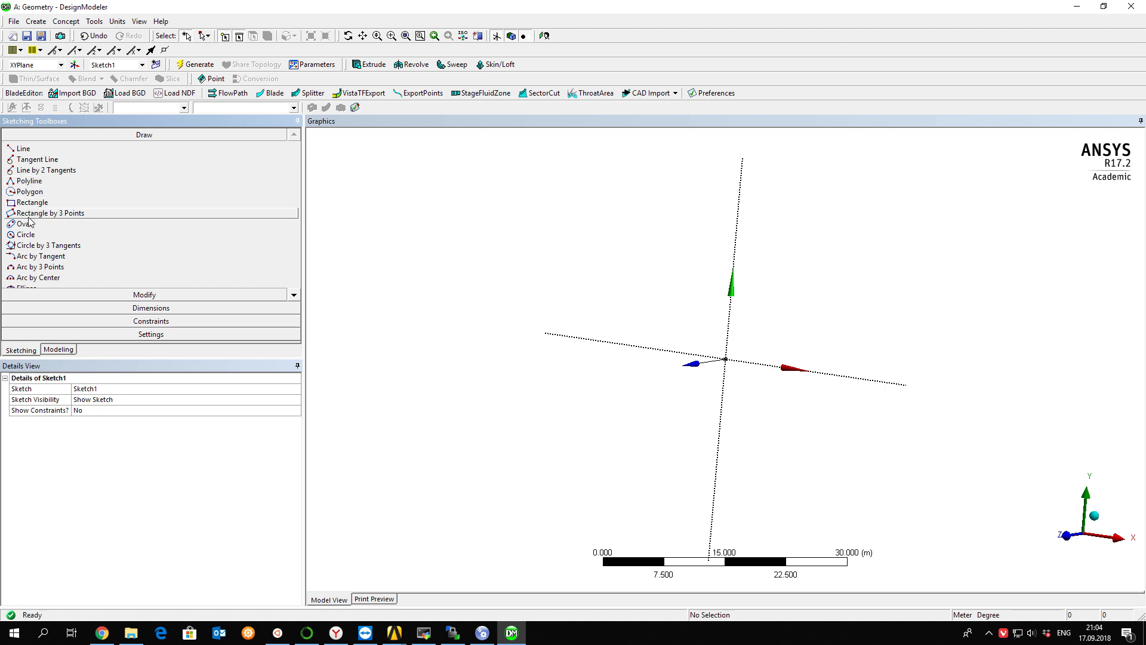
{"action": "left_click", "coordinate": [32, 203]}
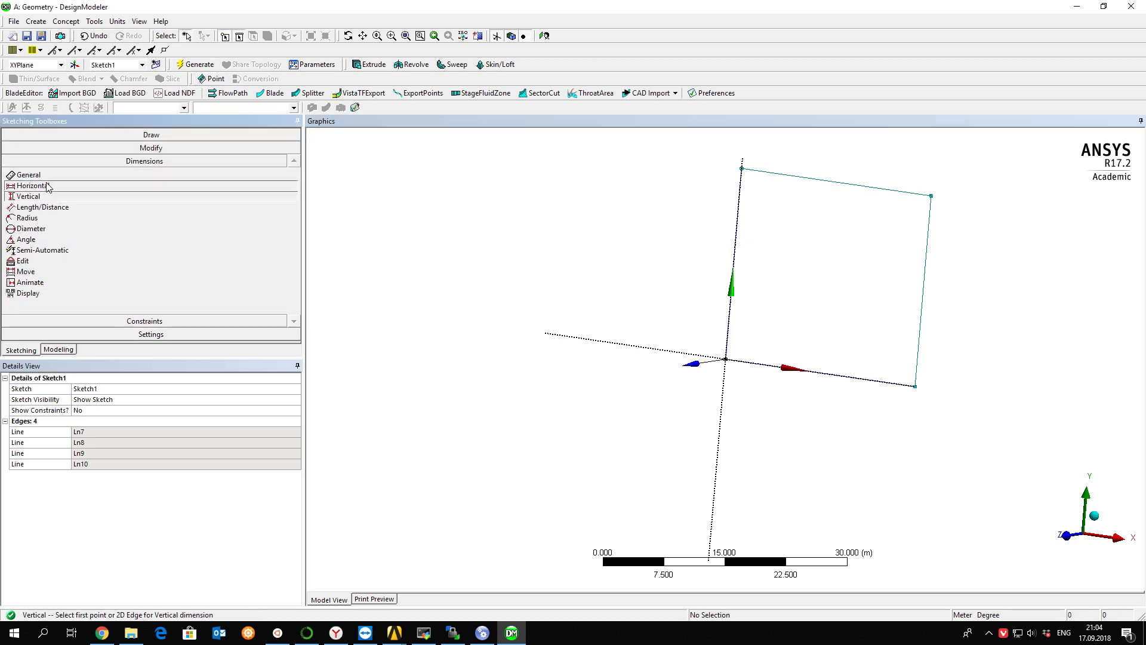
Dimension the rectangle in millimetres, setting both sides to 100 mm
{"action": "left_click", "coordinate": [31, 185]}
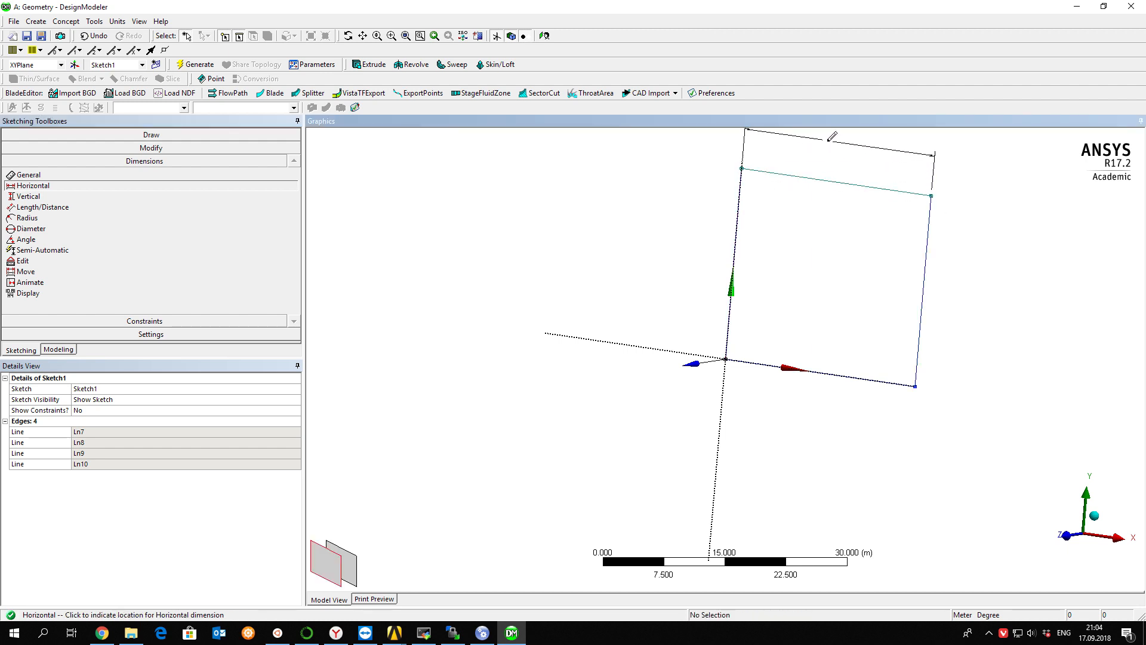
{"action": "left_click", "coordinate": [829, 137]}
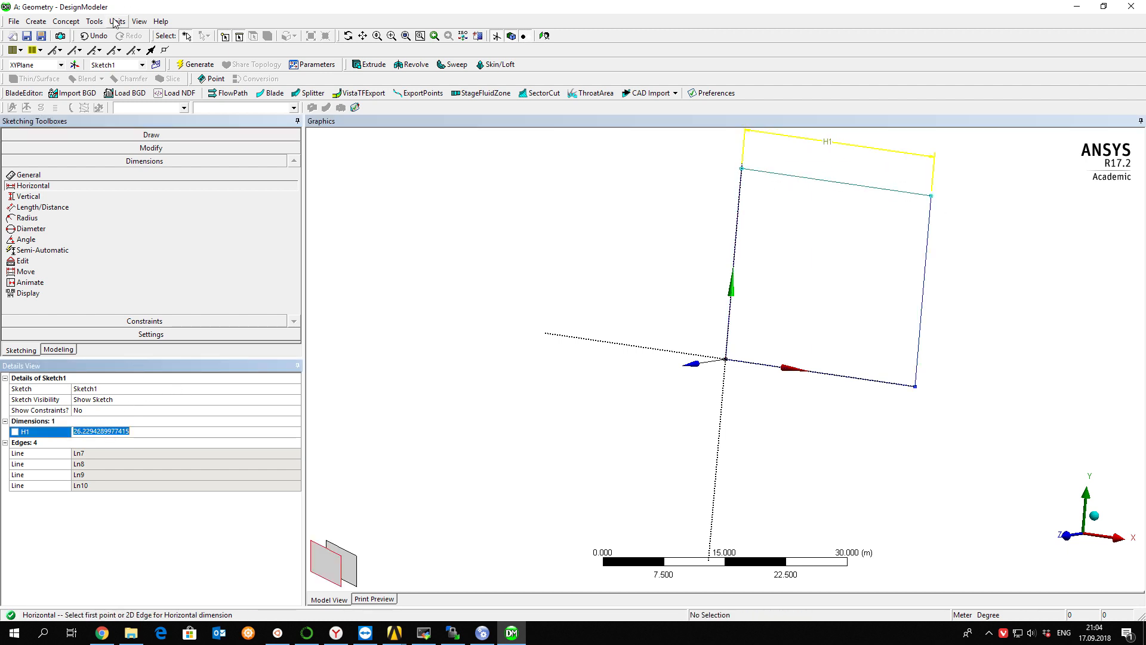
{"action": "left_click", "coordinate": [117, 21]}
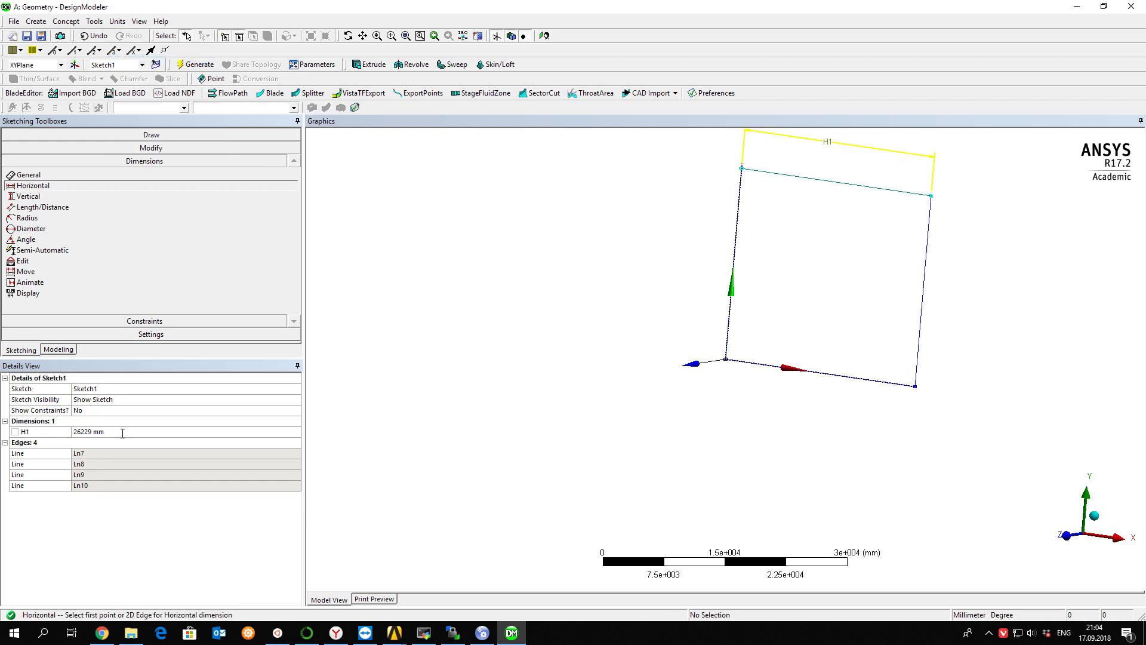
{"action": "left_click", "coordinate": [95, 431]}
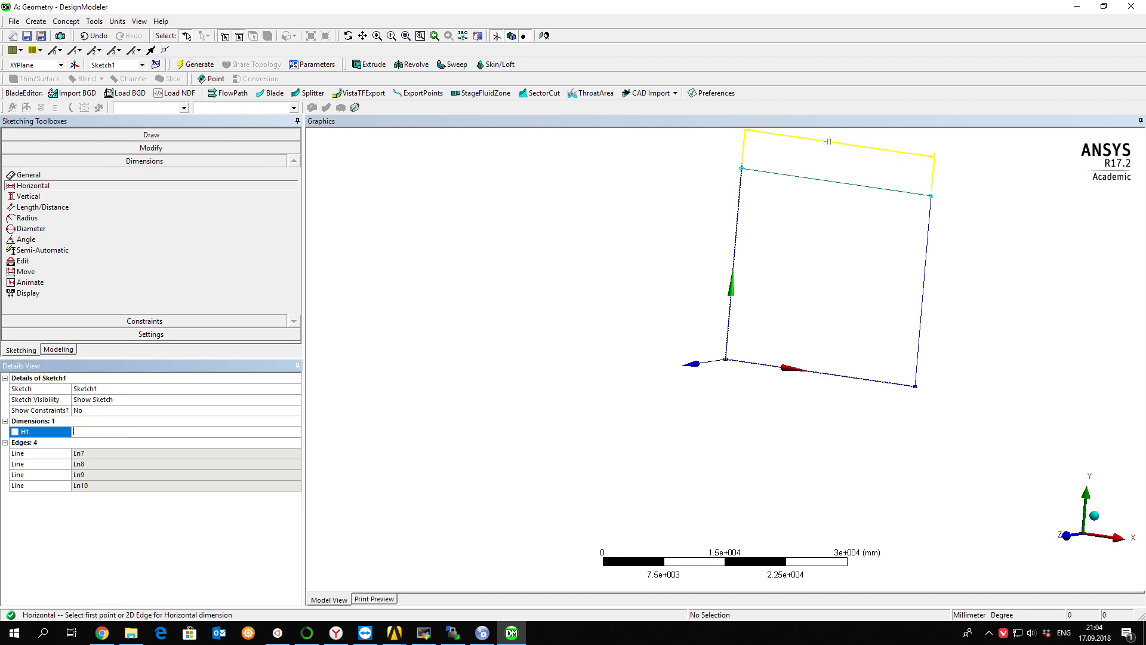
{"action": "type", "text": "100 mm"}
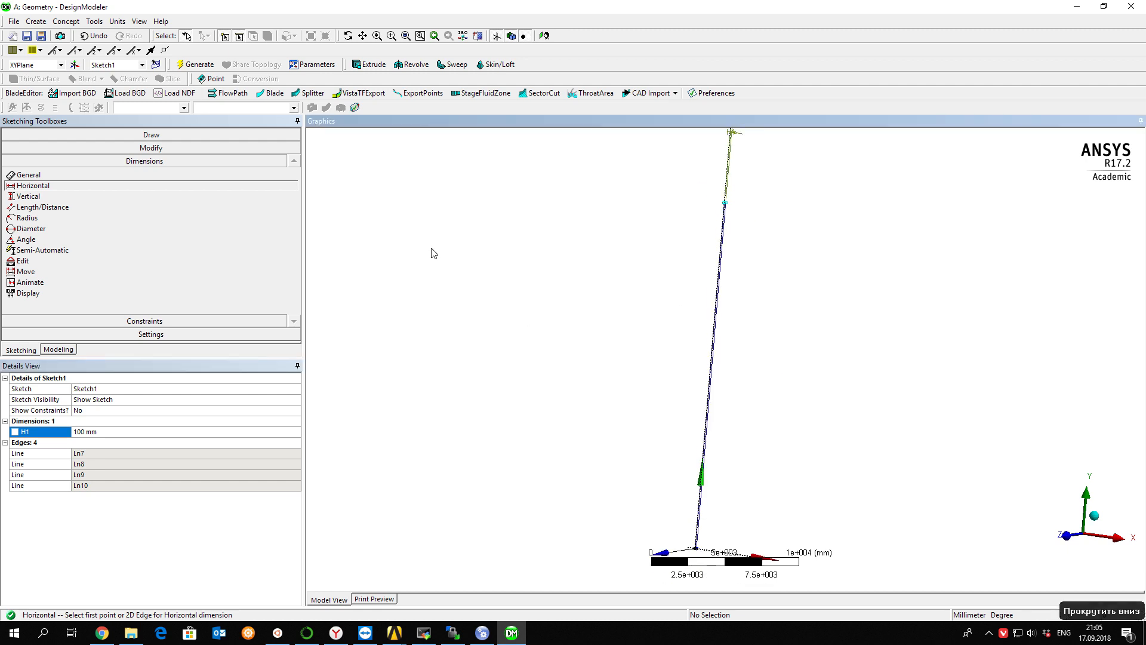
{"action": "left_click", "coordinate": [28, 196]}
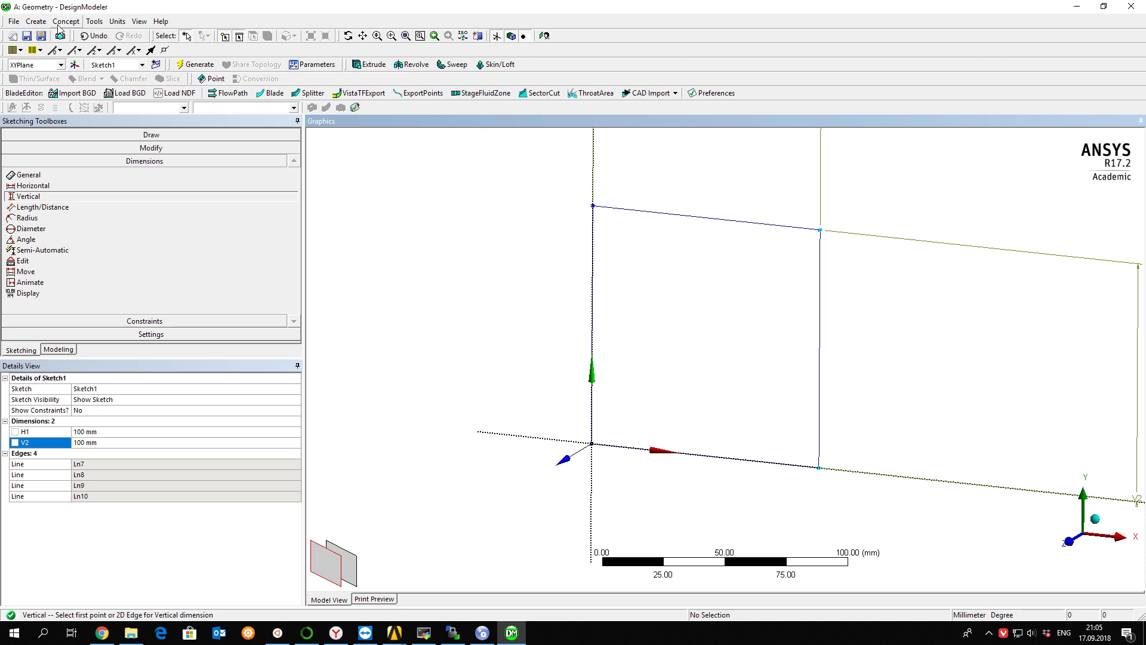
Extrude the square sketch to a 100 mm depth and generate the cube
{"action": "left_click", "coordinate": [35, 22]}
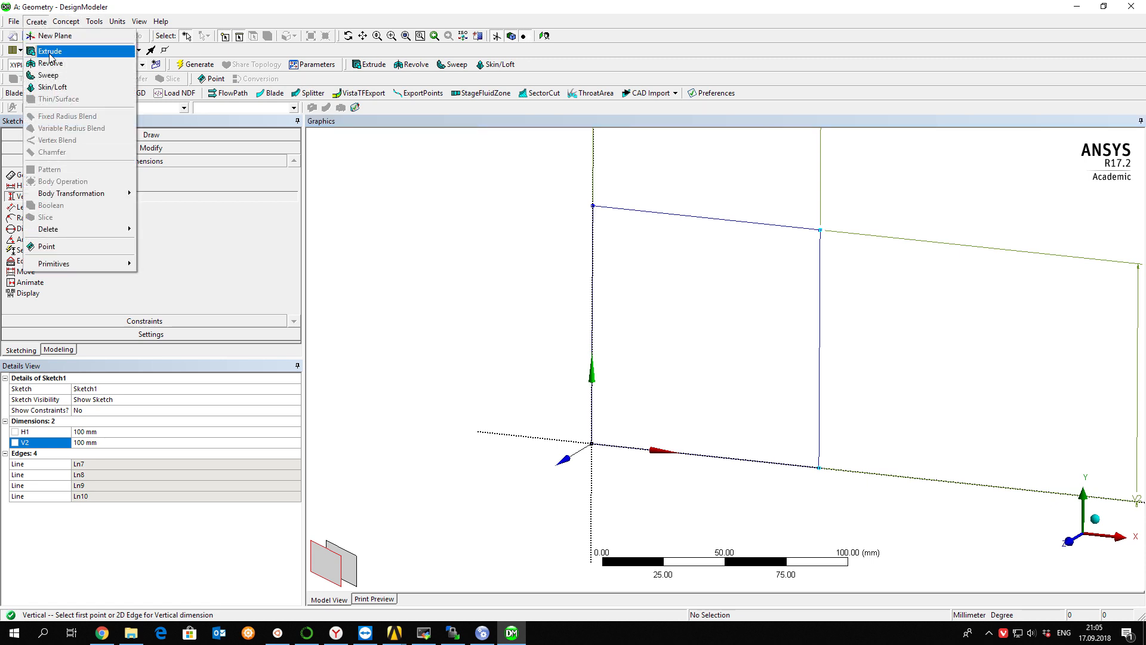
{"action": "left_click", "coordinate": [49, 51]}
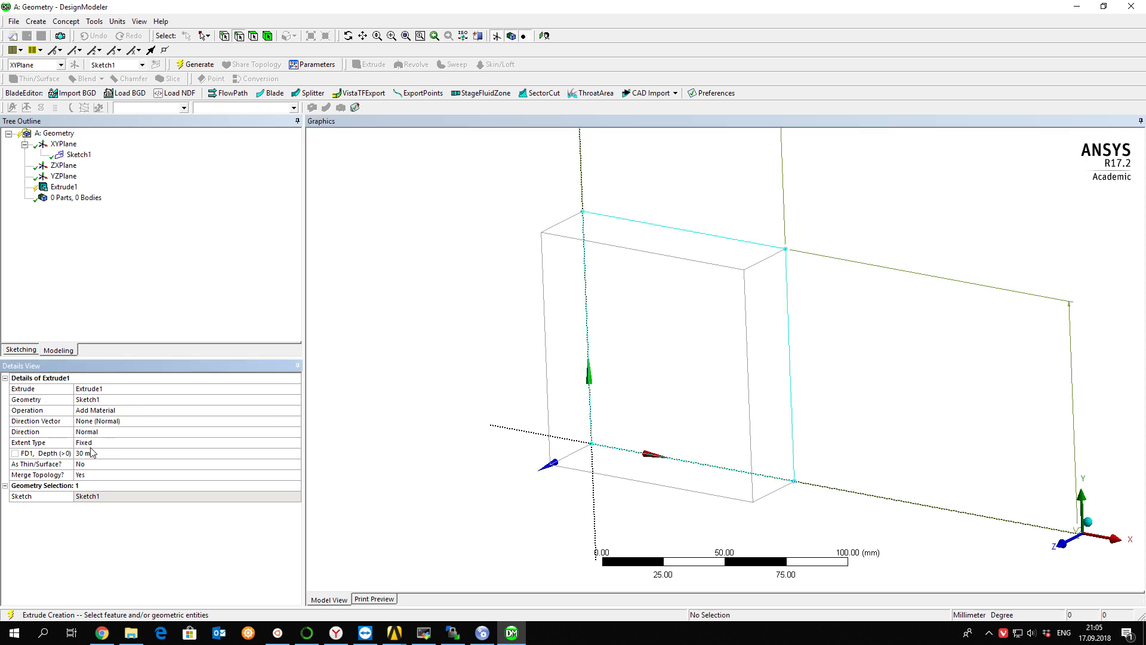
{"action": "type", "text": "100 mm"}
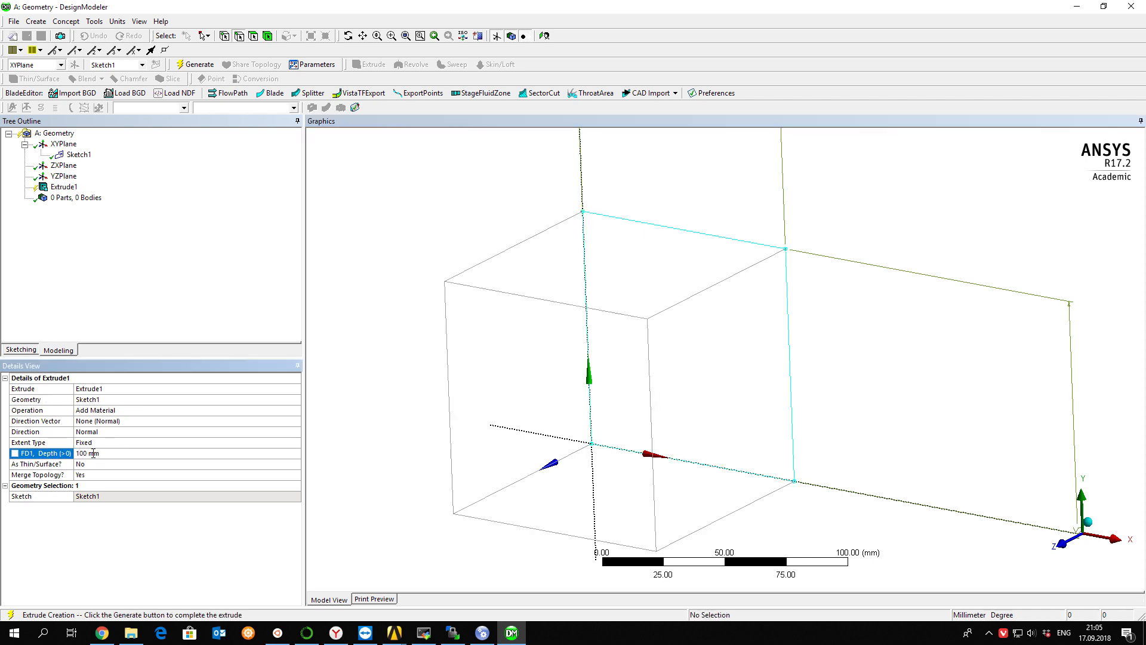
{"action": "left_click", "coordinate": [194, 64]}
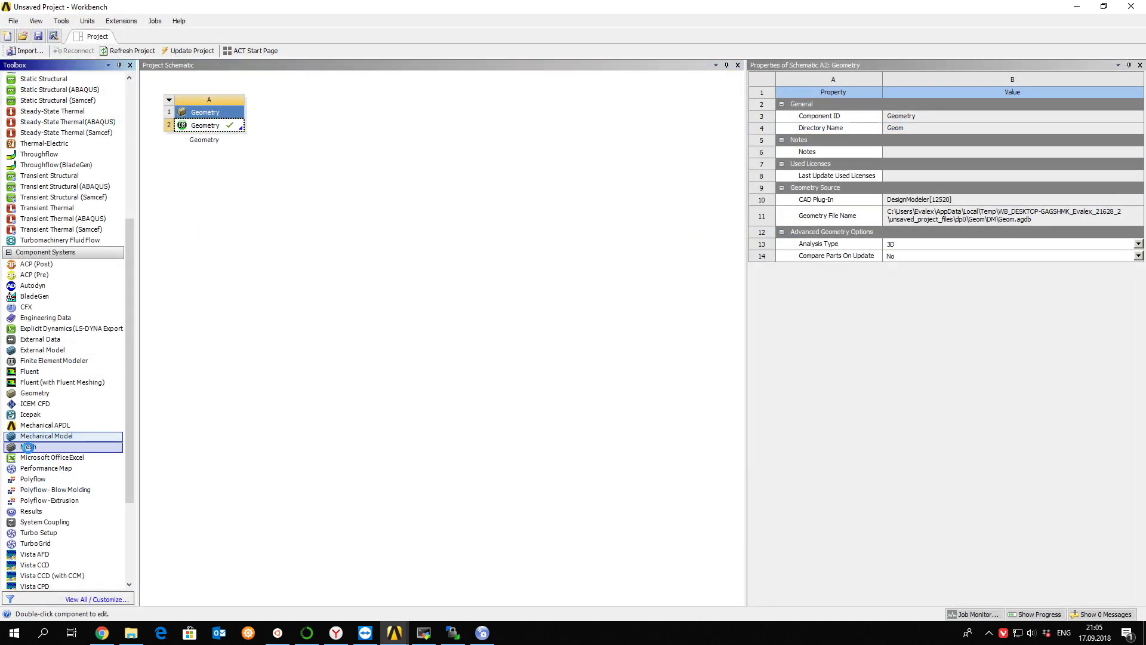
Drag a Mesh system from the Toolbox onto the cube's Geometry cell
{"action": "left_click_drag", "start_coordinate": [28, 446], "coordinate": [320, 124]}
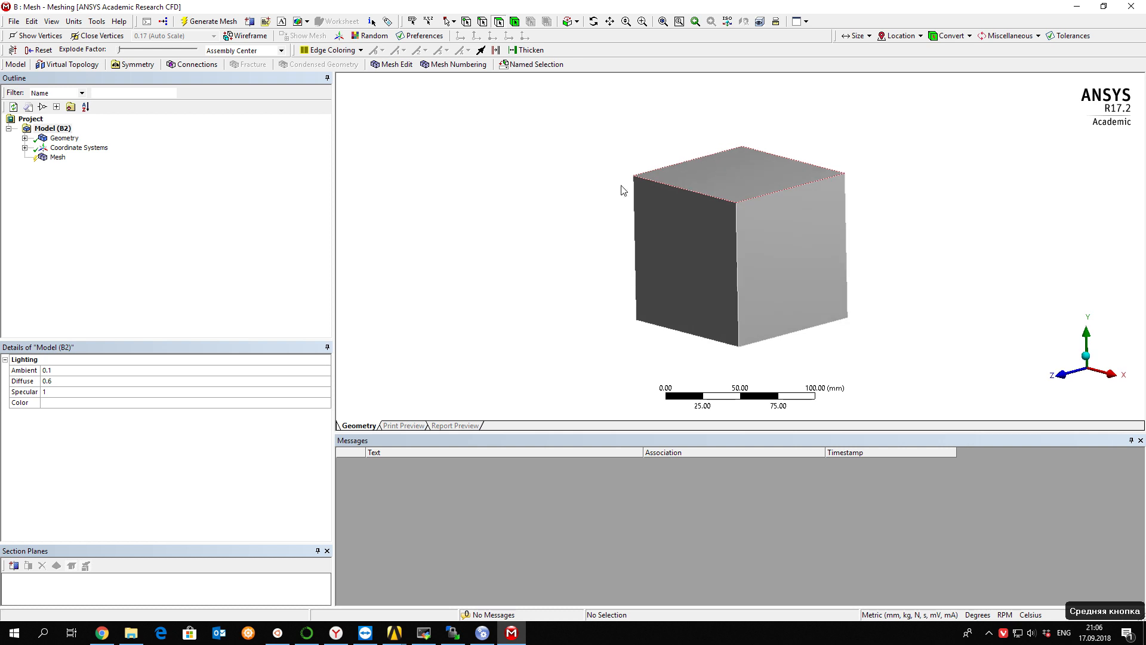
Set the mesh to CFD physics with a 10 mm minimum size and generate it
{"action": "left_click", "coordinate": [57, 156]}
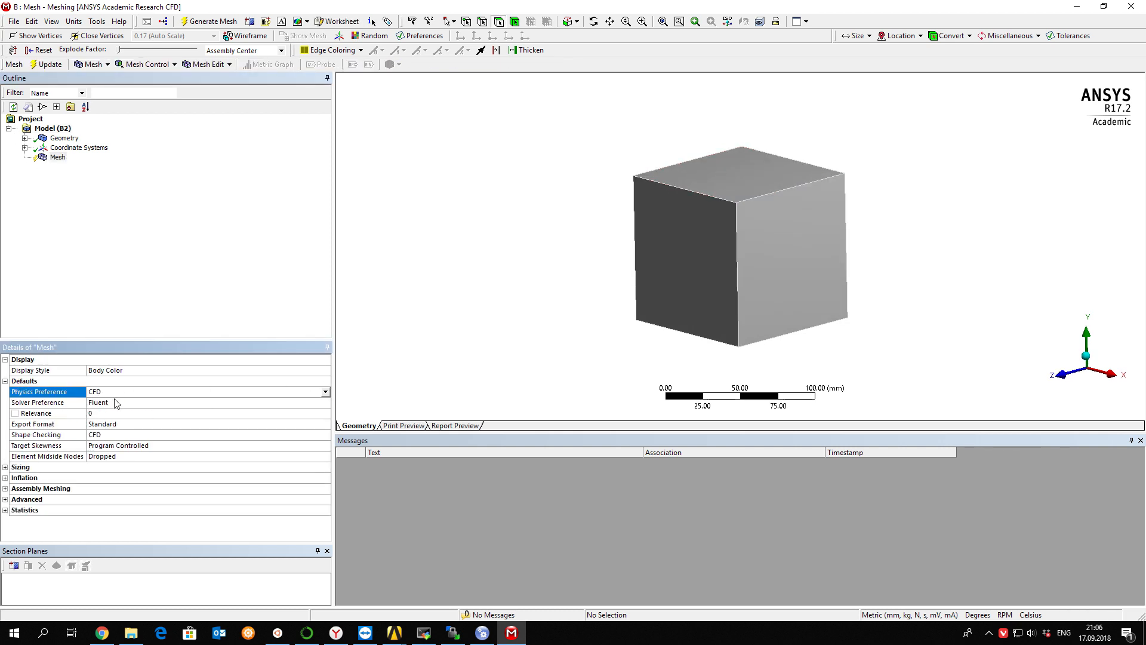
{"action": "left_click", "coordinate": [5, 466]}
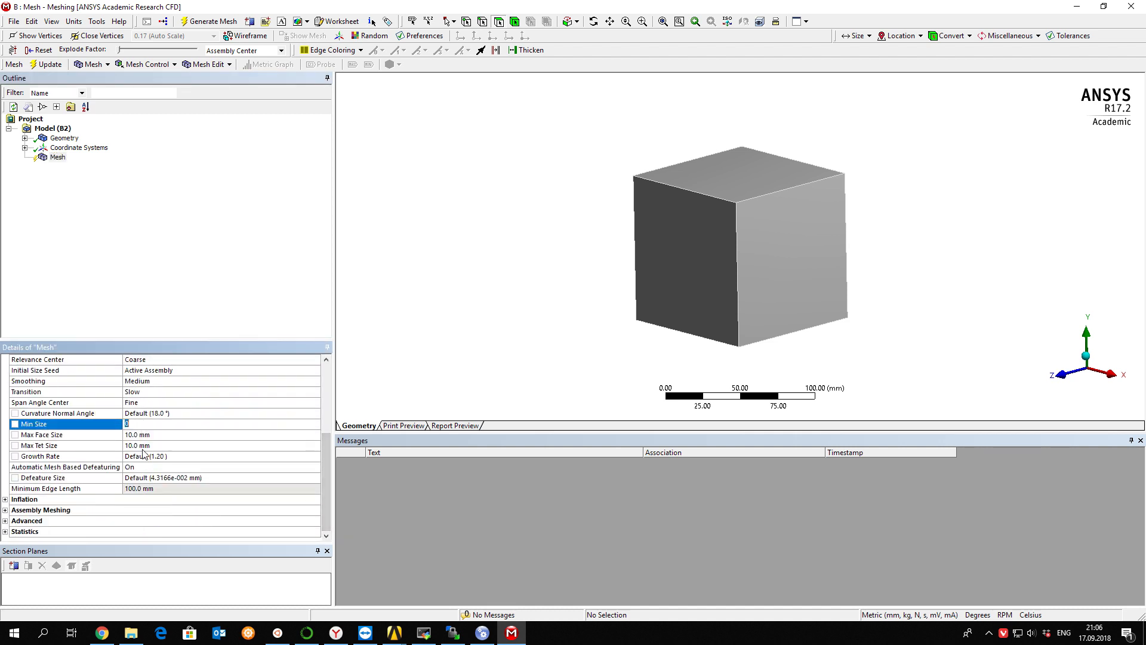
{"action": "type", "text": "10"}
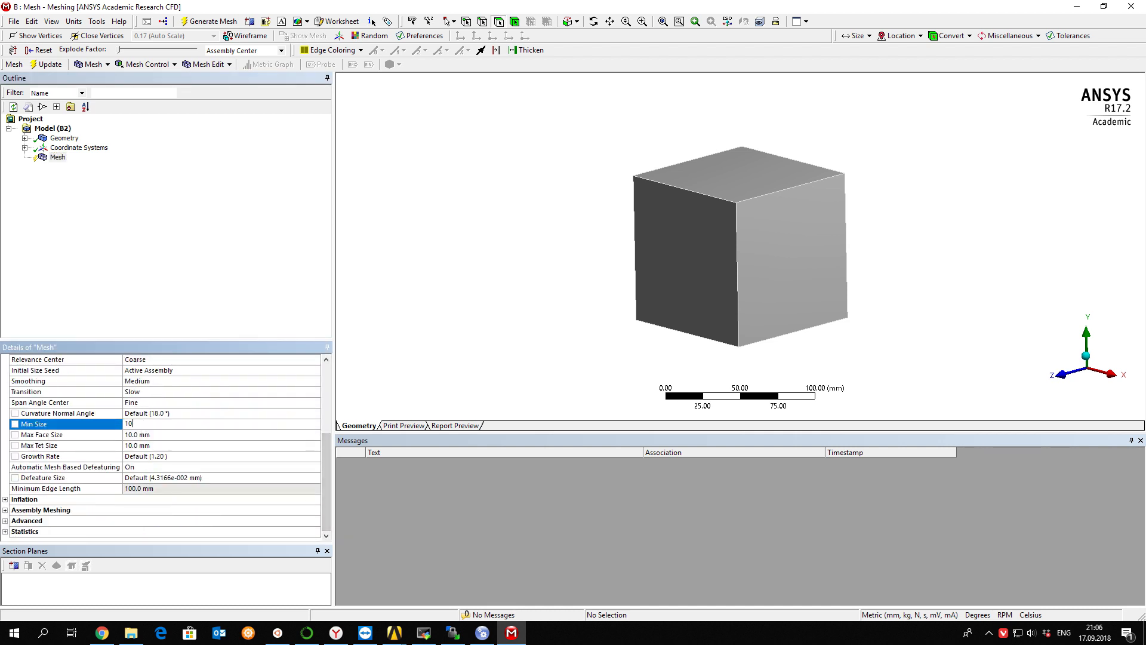
{"action": "right_click", "coordinate": [56, 156]}
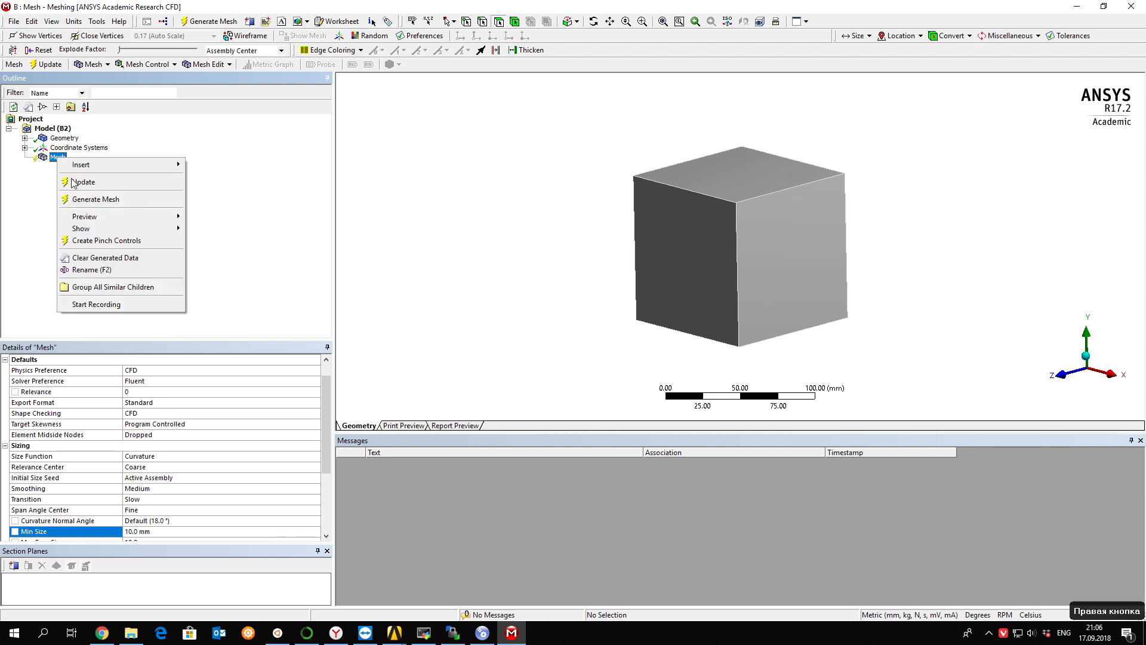
{"action": "left_click", "coordinate": [95, 199]}
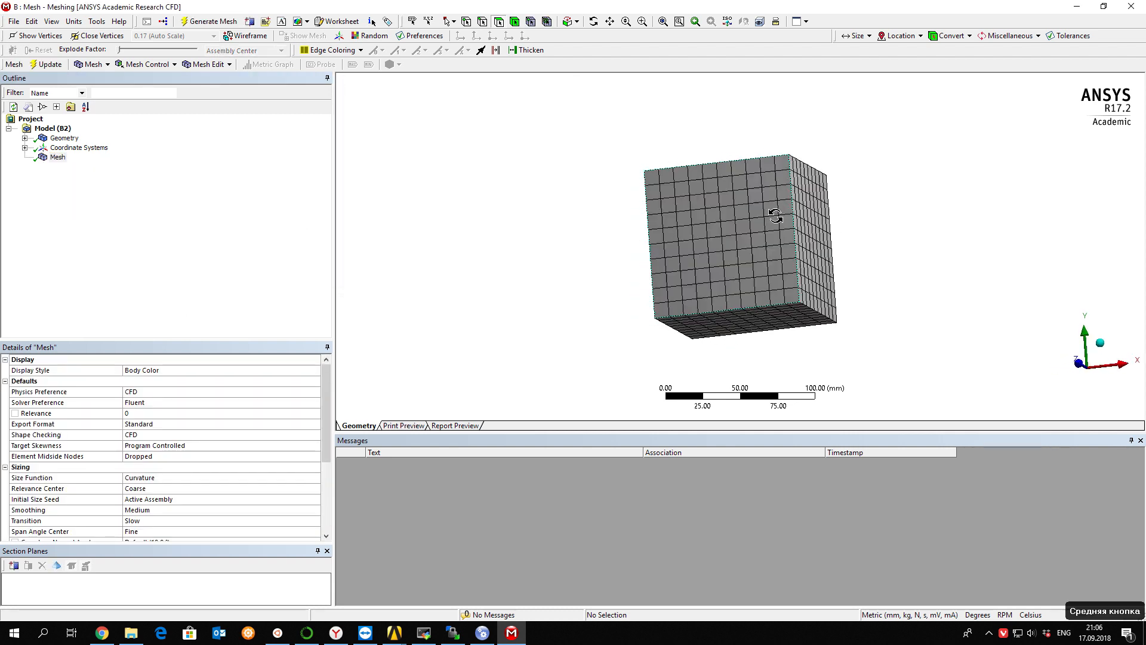
{"action": "left_click_drag", "start_coordinate": [774, 214], "coordinate": [707, 234]}
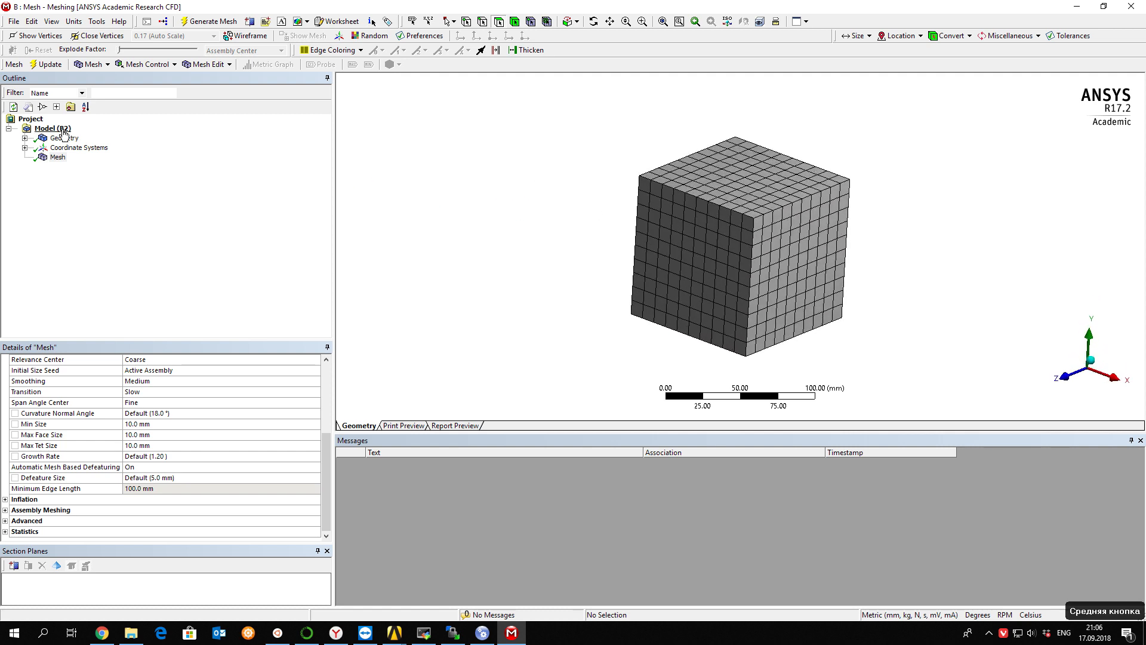
Insert a Patch Conforming tetrahedral method, remesh, and slice the cube with a section plane
{"action": "right_click", "coordinate": [58, 157]}
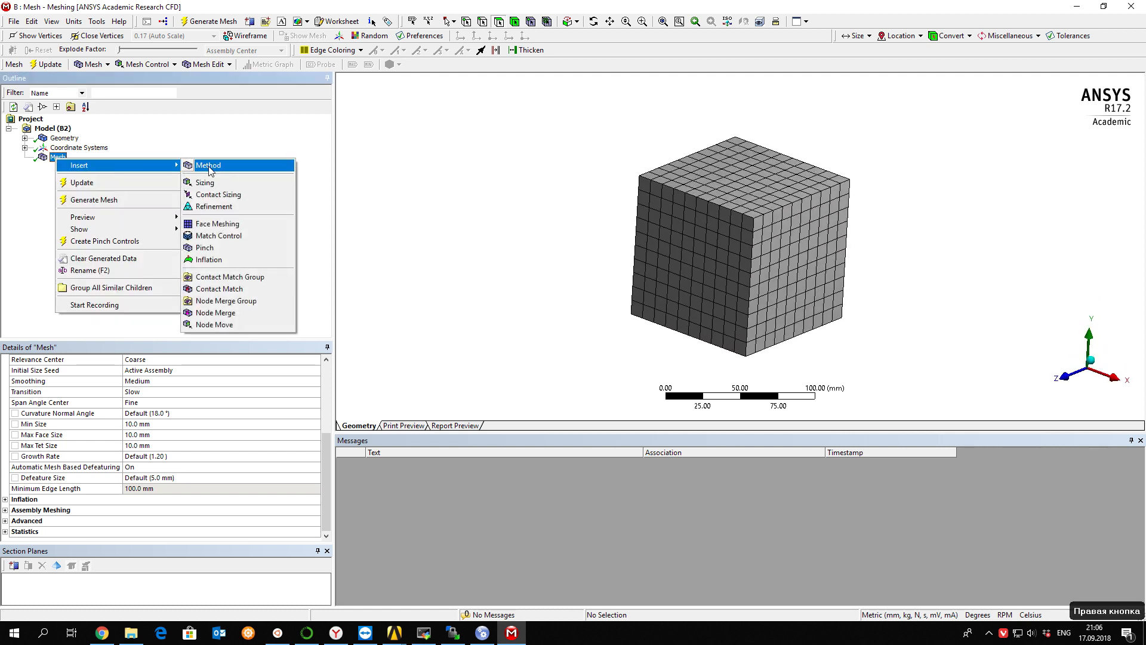
{"action": "left_click", "coordinate": [208, 165]}
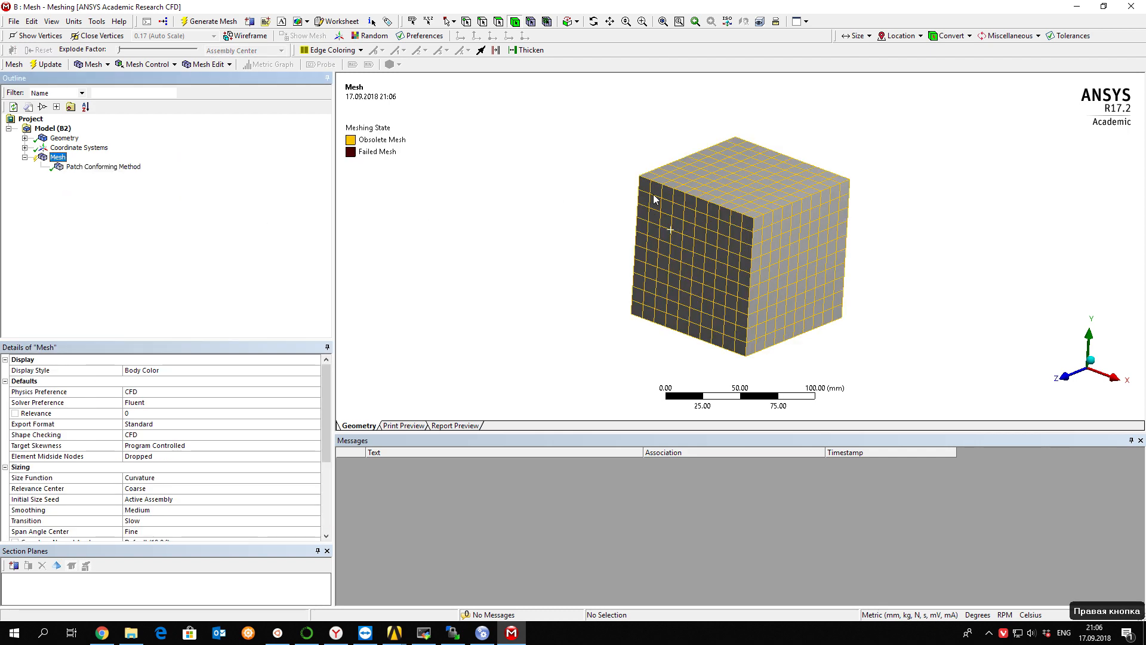
{"action": "left_click", "coordinate": [212, 20]}
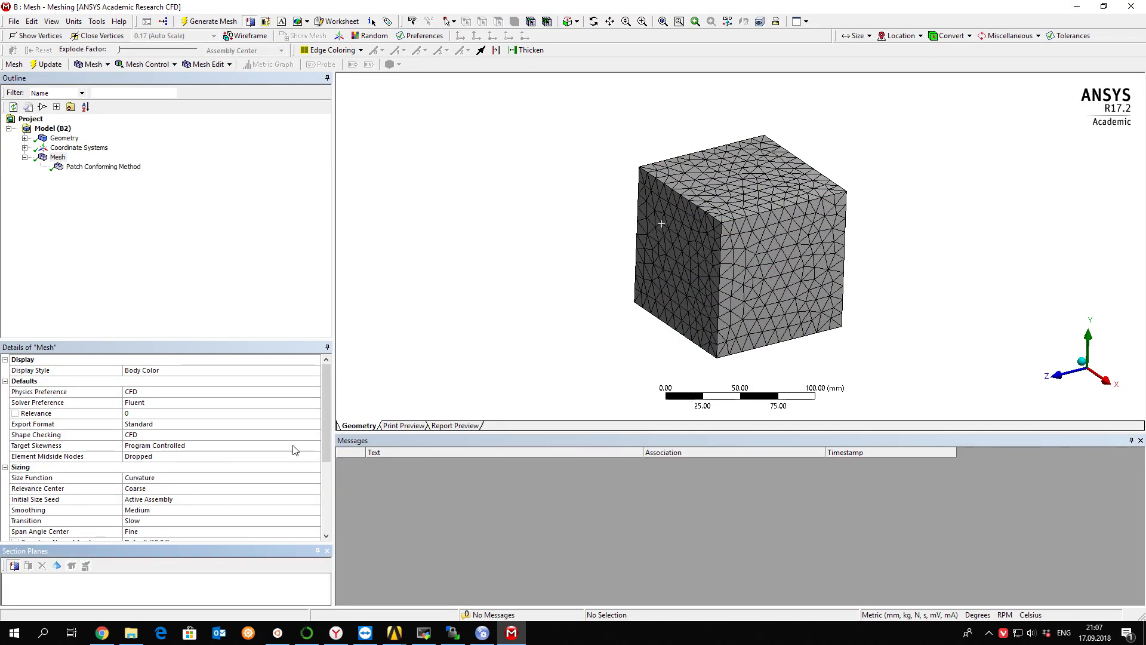
{"action": "left_click_drag", "start_coordinate": [660, 222], "coordinate": [917, 241]}
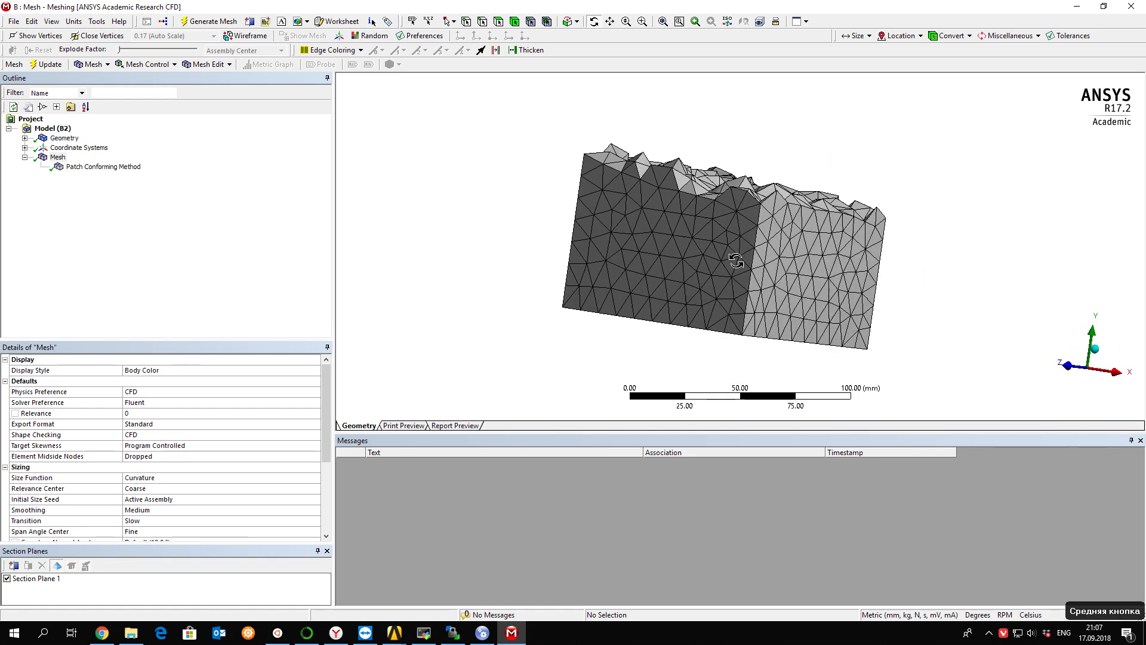
Add Inflation on one cube face with 0.1 mm first layer and 10 layers, then remesh
{"action": "right_click", "coordinate": [56, 157]}
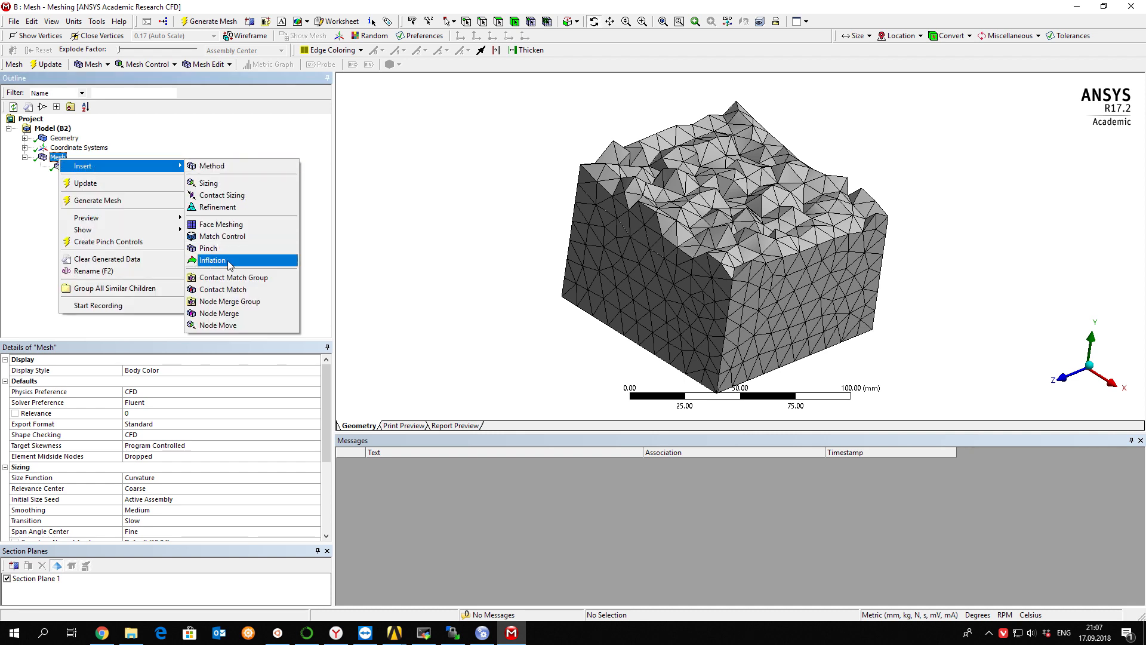
{"action": "left_click", "coordinate": [212, 259]}
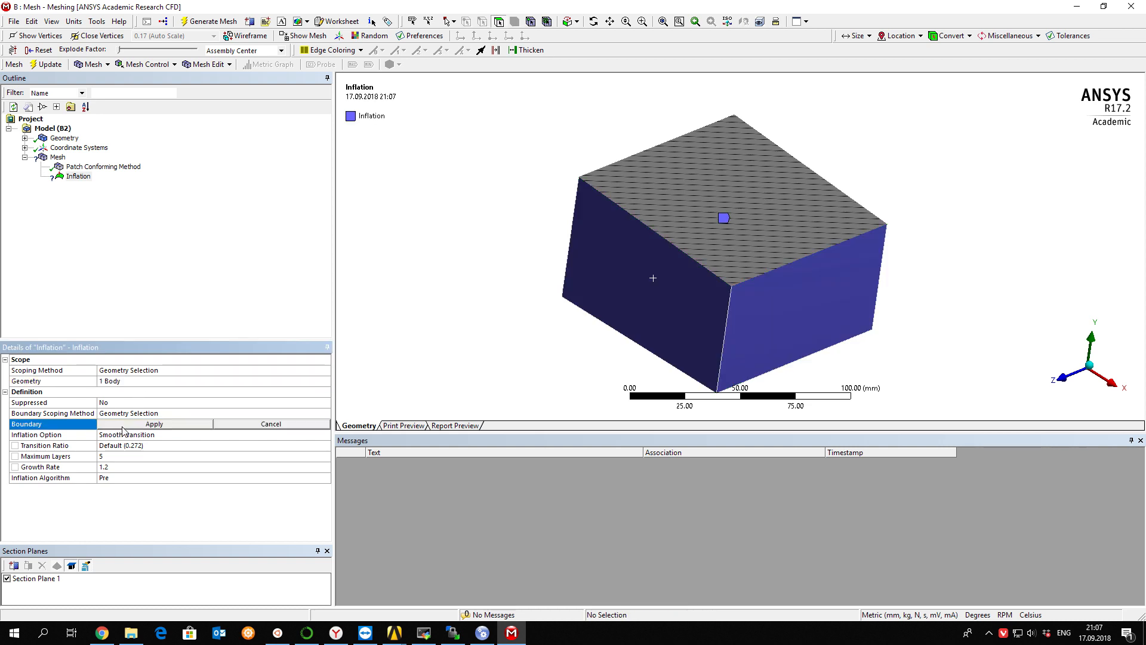
{"action": "mouse_move", "coordinate": [322, 419]}
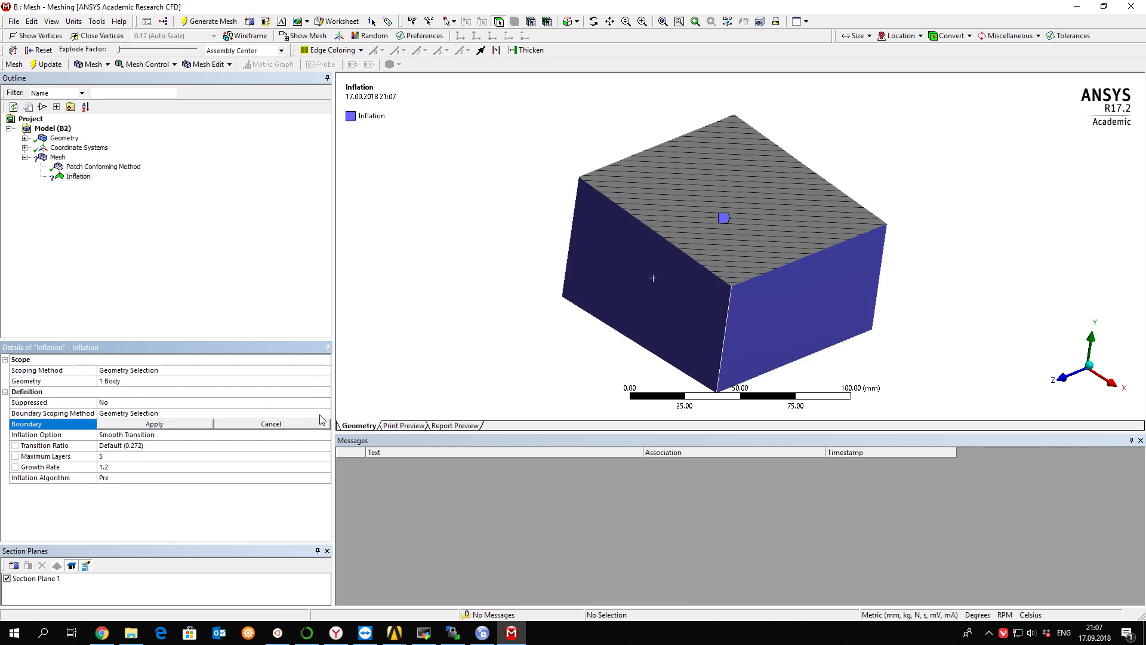
{"action": "left_click", "coordinate": [324, 413]}
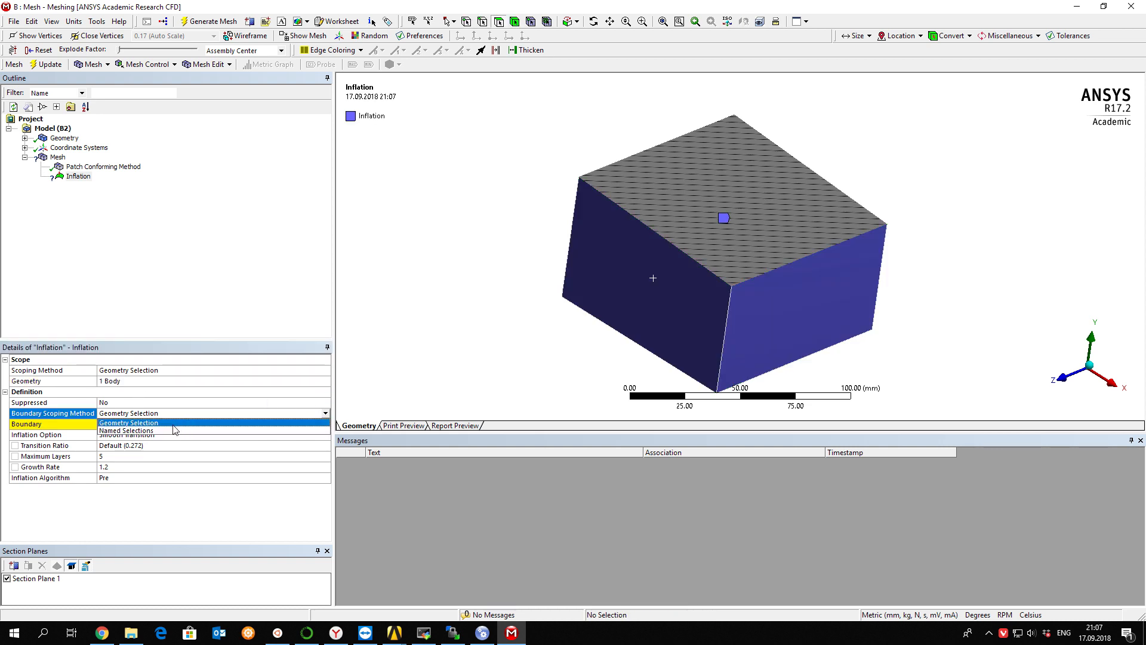
{"action": "left_click", "coordinate": [127, 422]}
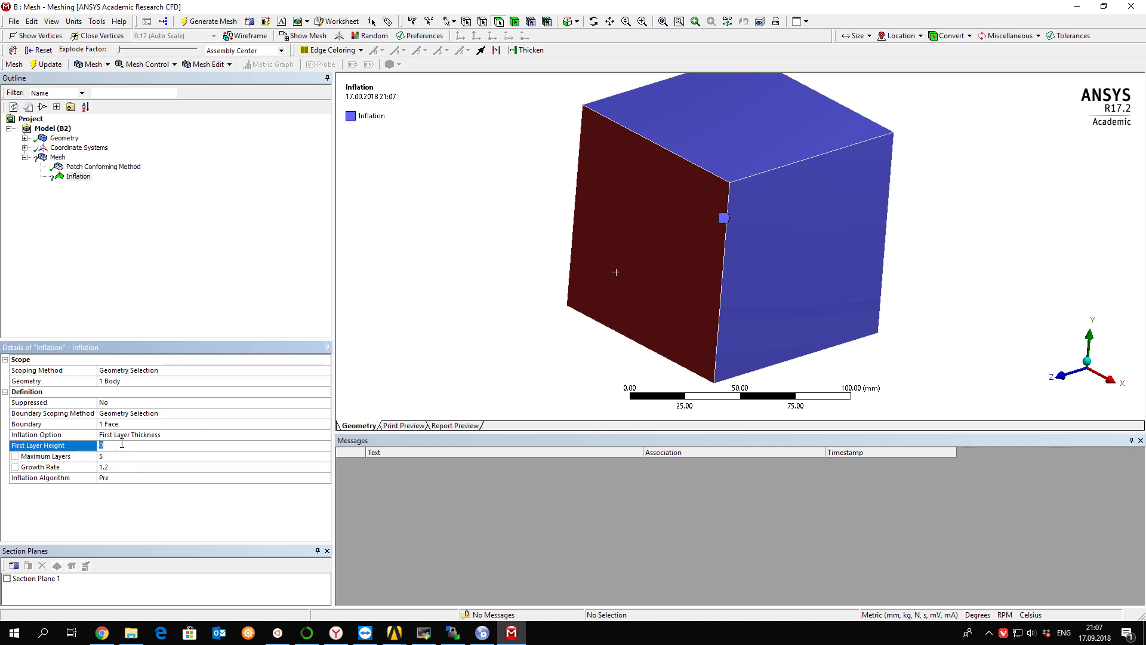
{"action": "type", "text": ".5"}
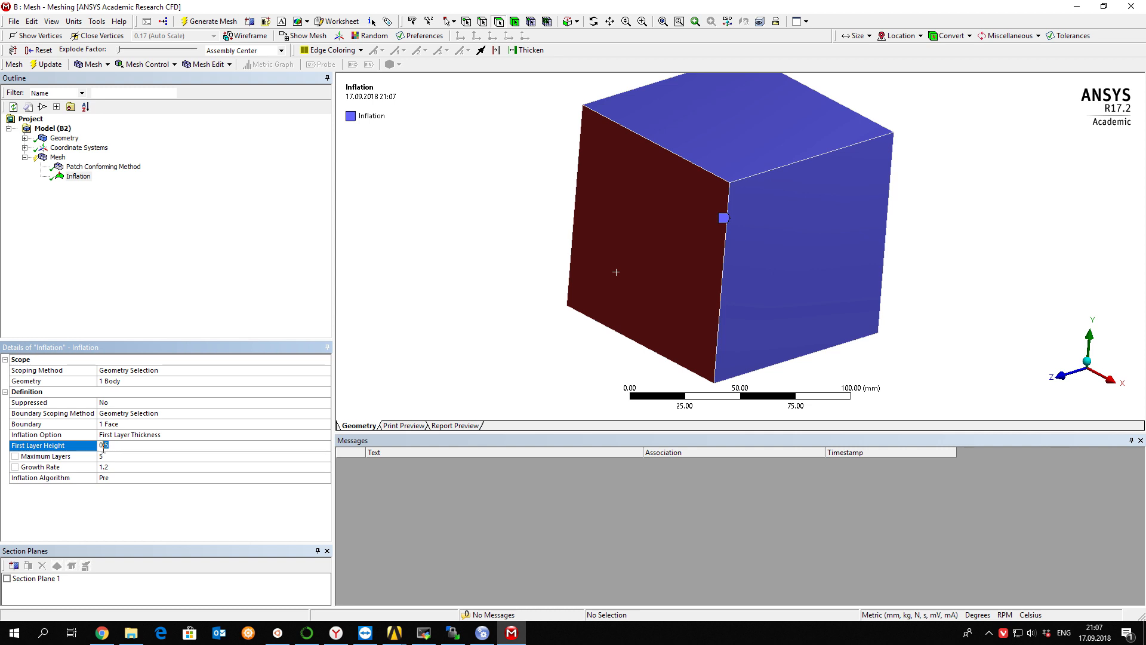
{"action": "type", "text": "0.1 mm"}
{"action": "left_click", "coordinate": [213, 456]}
{"action": "type", "text": "10"}
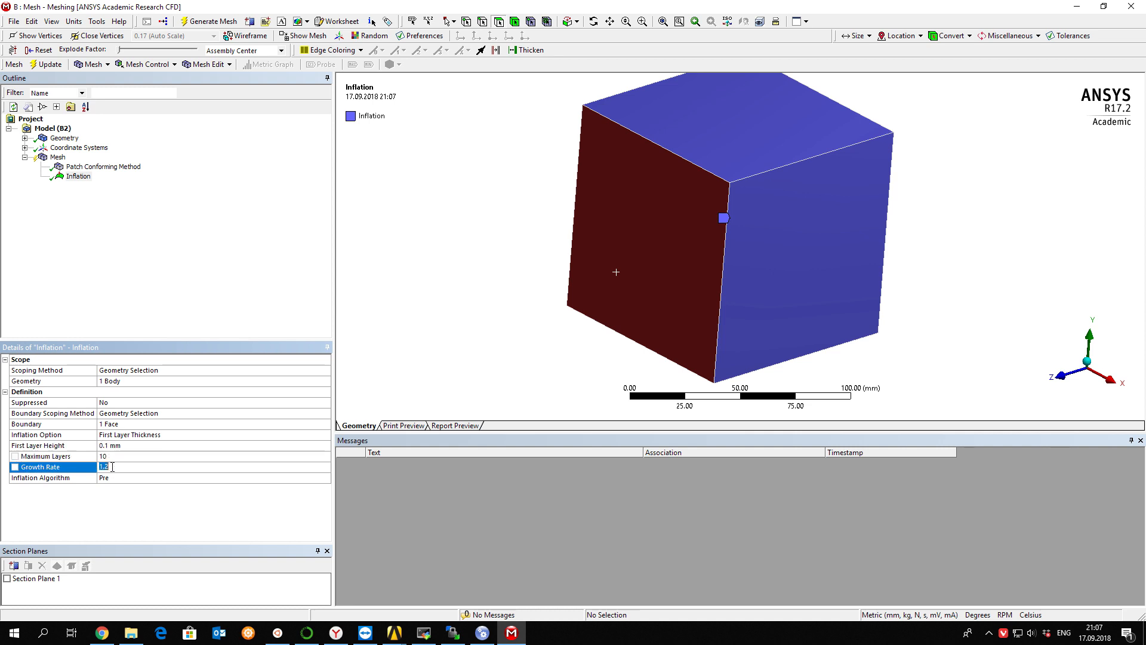
{"action": "left_click", "coordinate": [57, 156]}
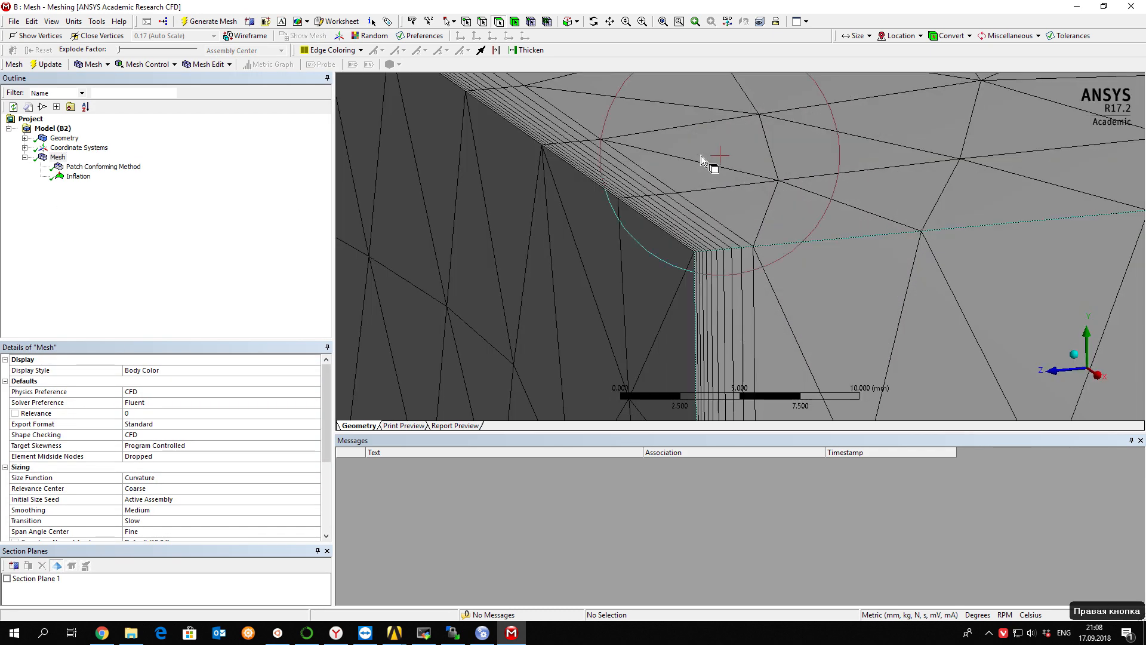
Change the Inflation first layer height from 0.1 to 0.5 and regenerate
{"action": "left_click_drag", "start_coordinate": [709, 160], "coordinate": [680, 267]}
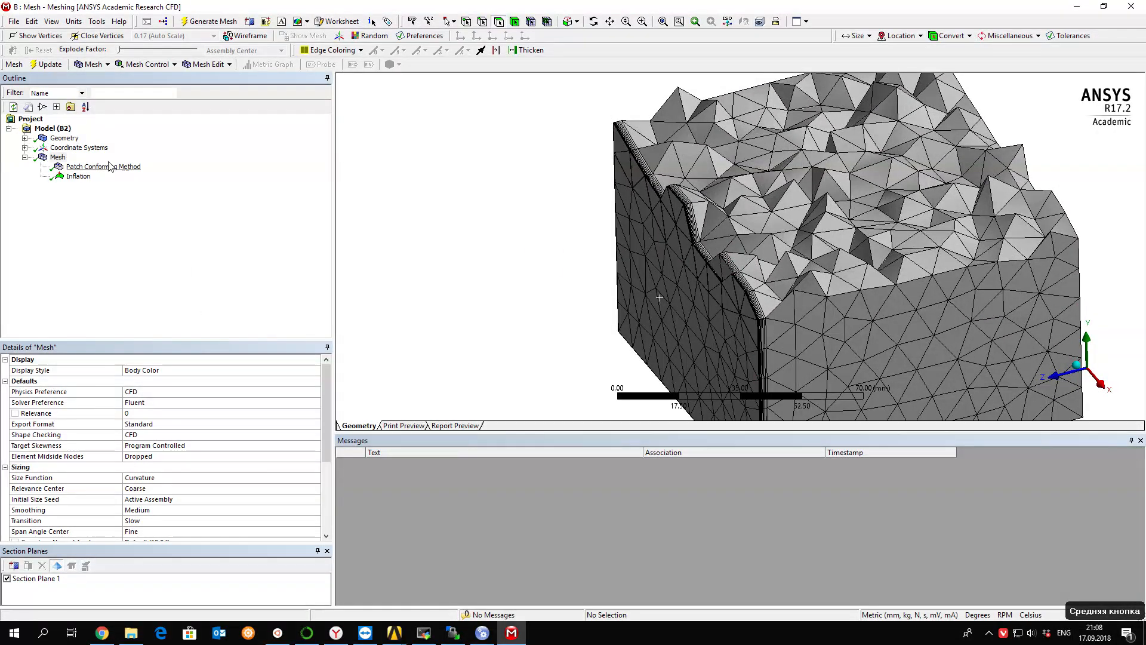
{"action": "left_click", "coordinate": [78, 176]}
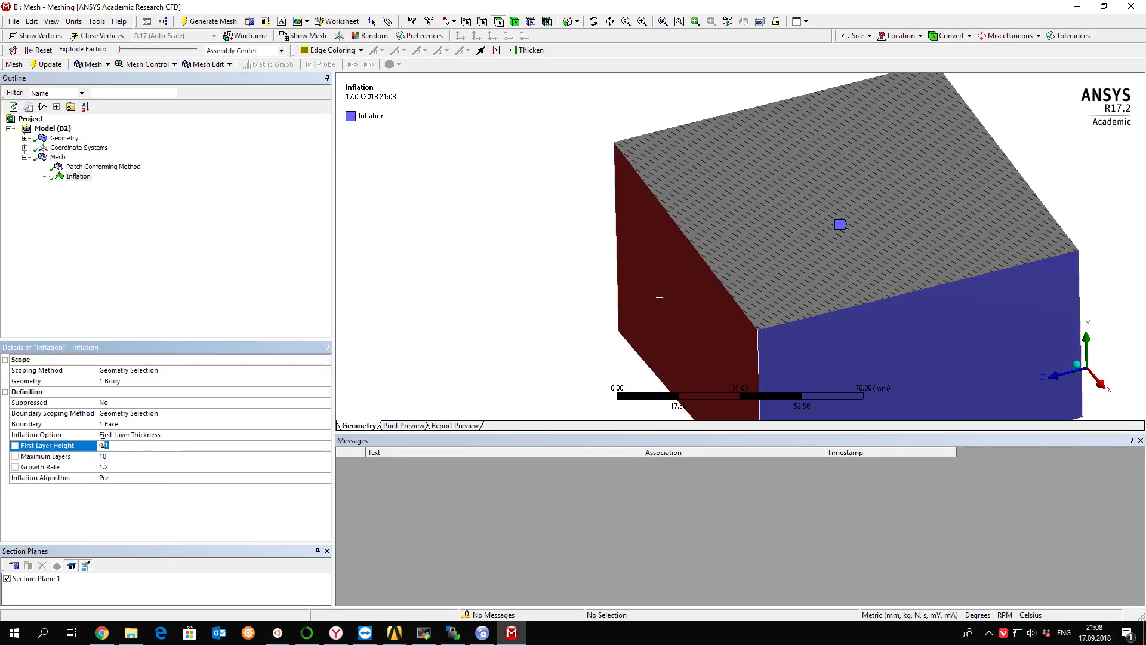
{"action": "type", "text": "0.5"}
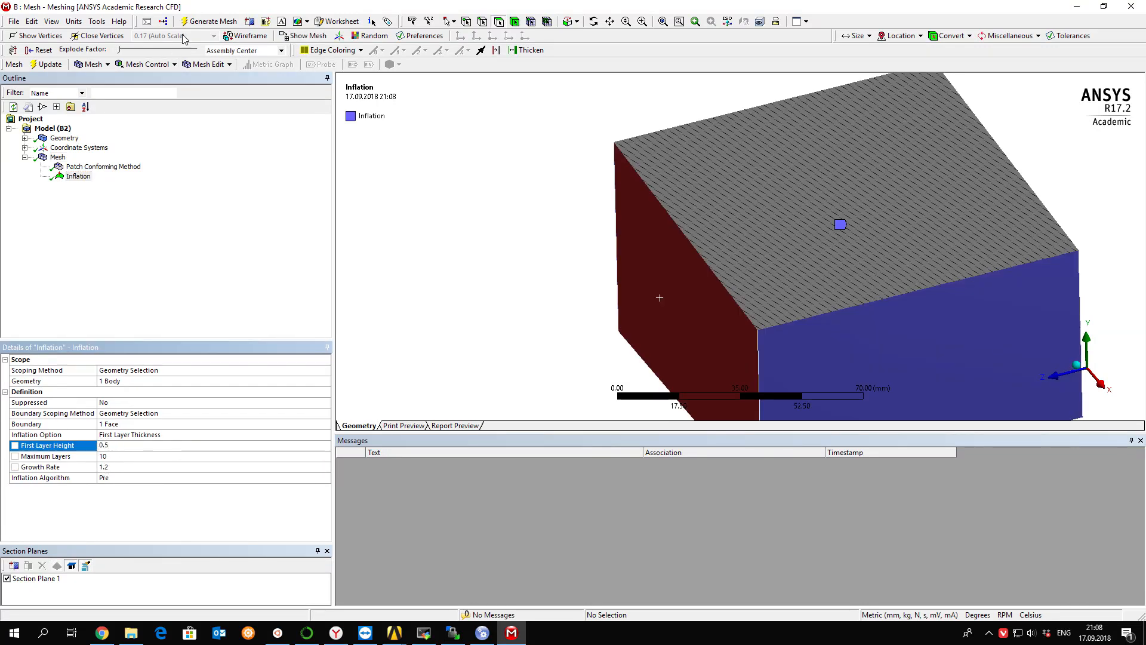
{"action": "left_click", "coordinate": [207, 20]}
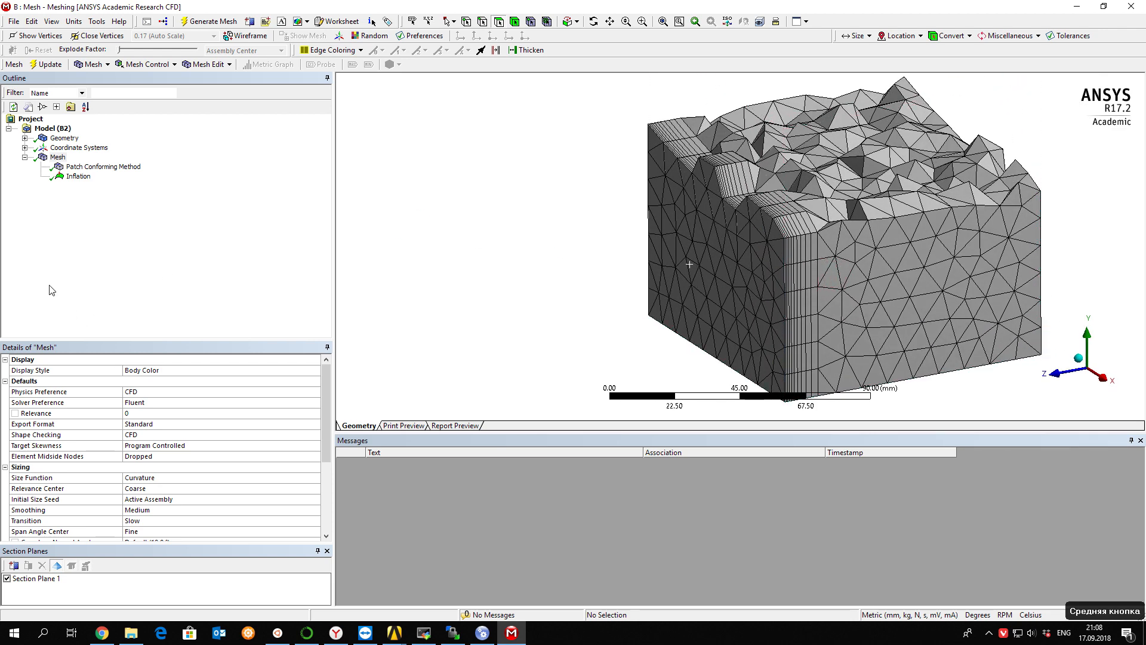
Set the Inflation boundary to two selected cube faces
{"action": "left_click", "coordinate": [77, 175]}
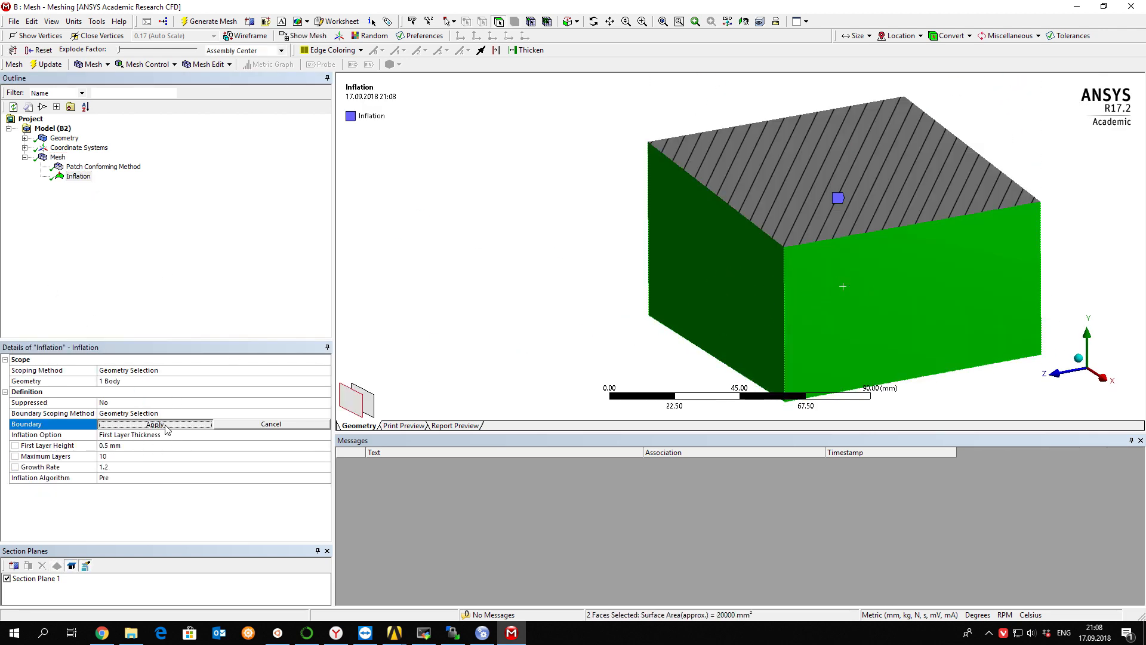
{"action": "left_click", "coordinate": [154, 423]}
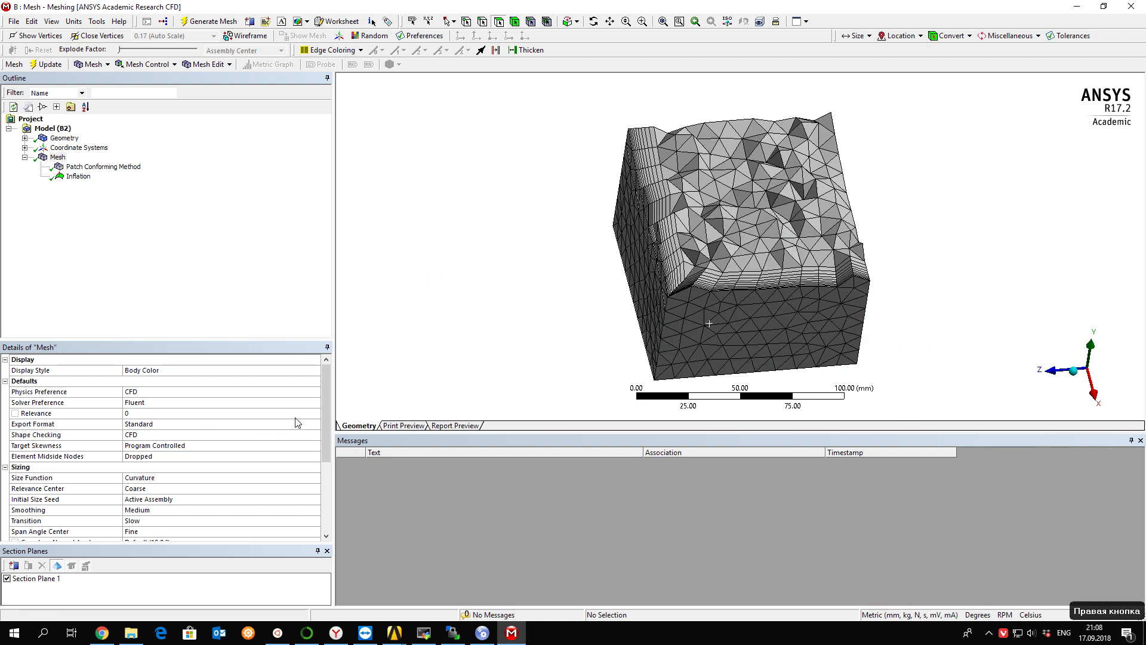
Review the Patch Conforming method, then set Inflation Maximum Layers to 12
{"action": "left_click", "coordinate": [103, 165]}
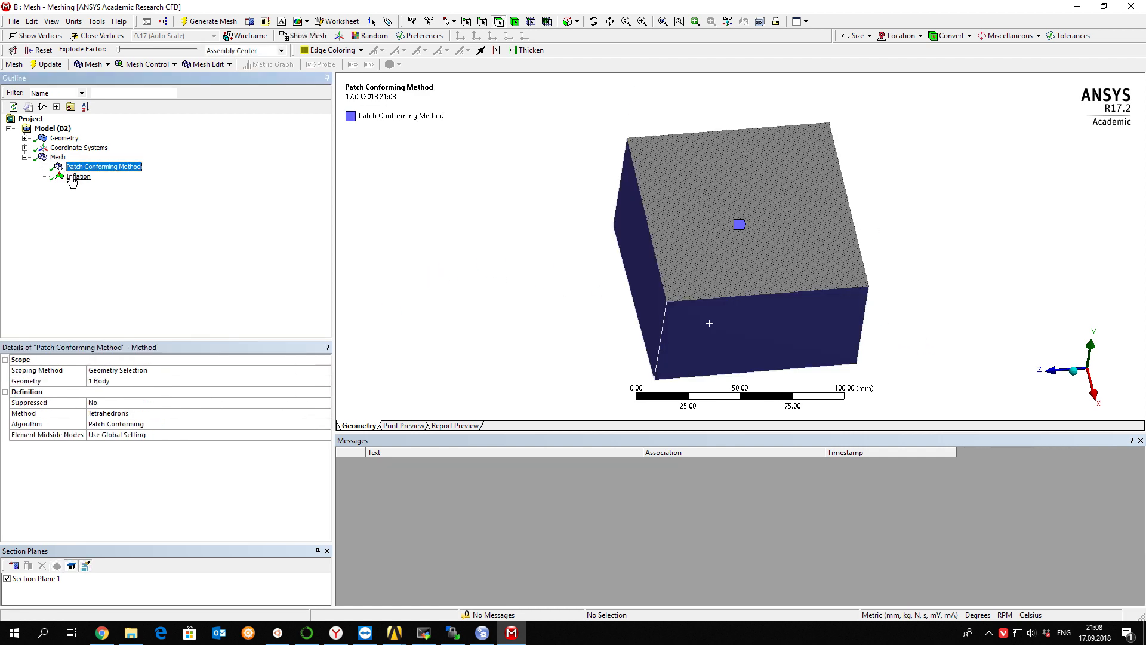
{"action": "left_click", "coordinate": [78, 176]}
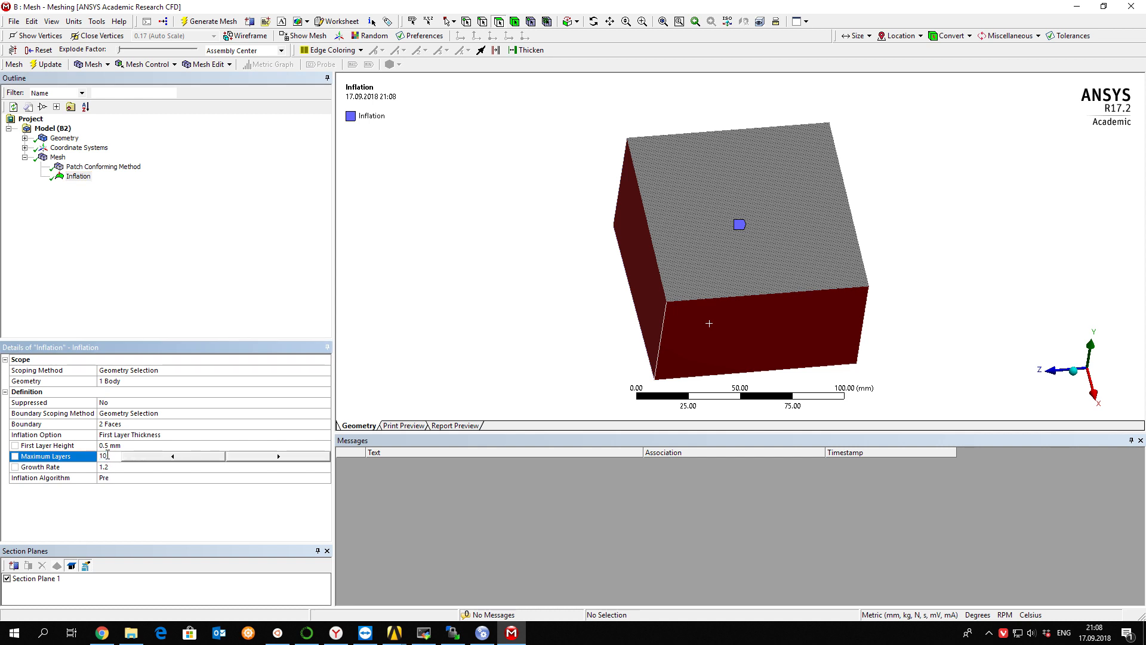
{"action": "left_click", "coordinate": [102, 455]}
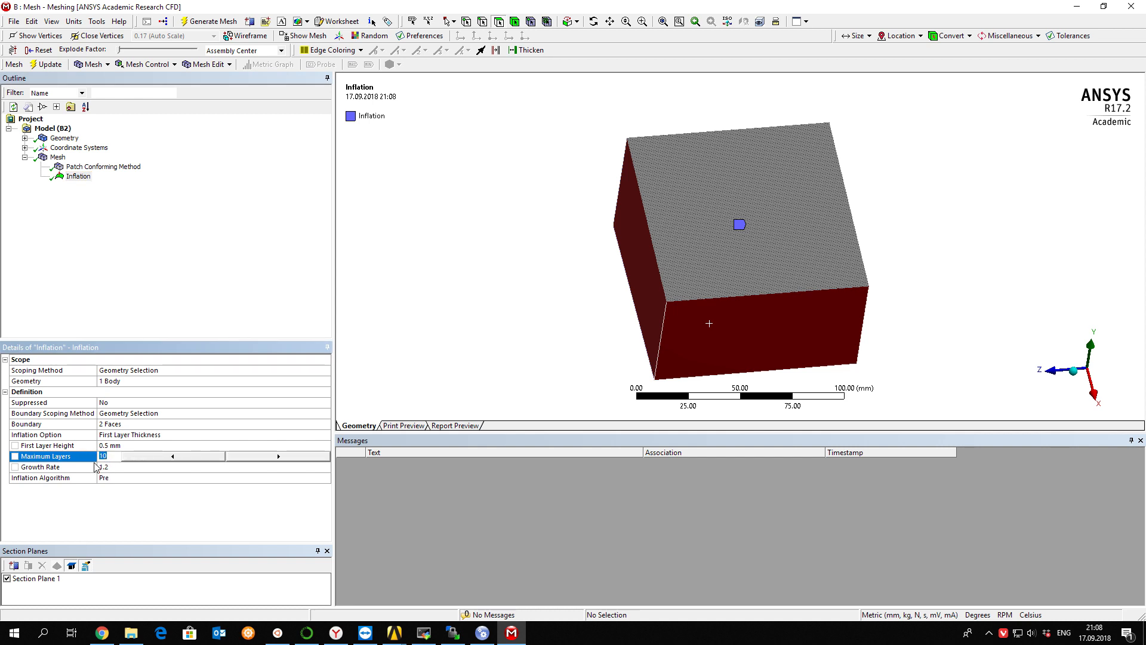
{"action": "type", "text": "12"}
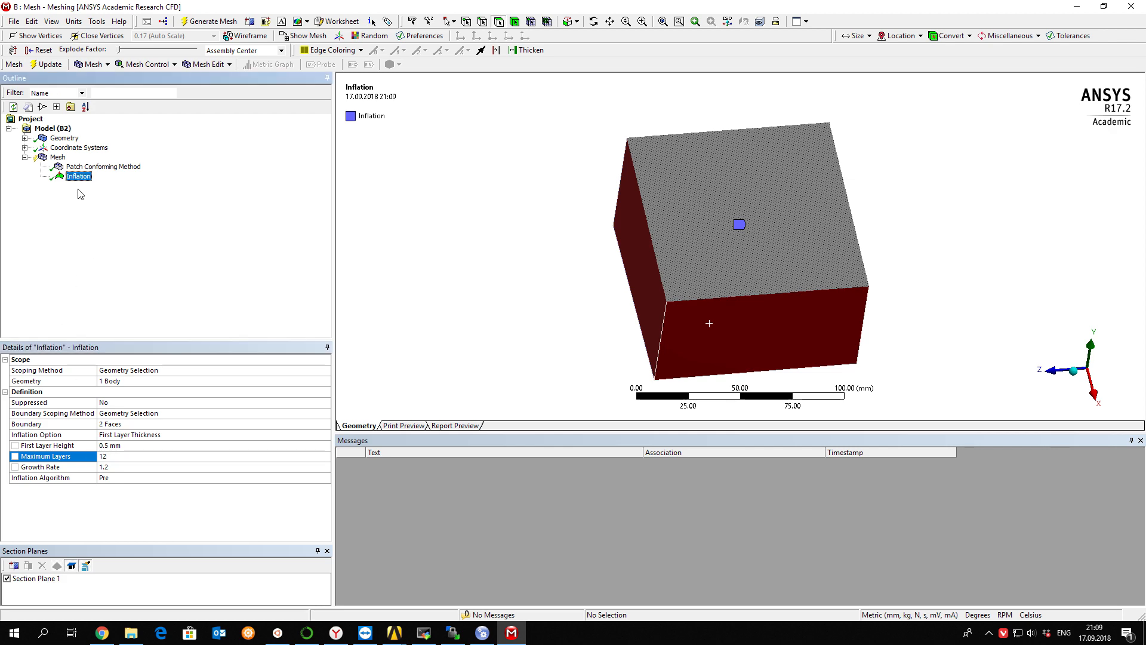